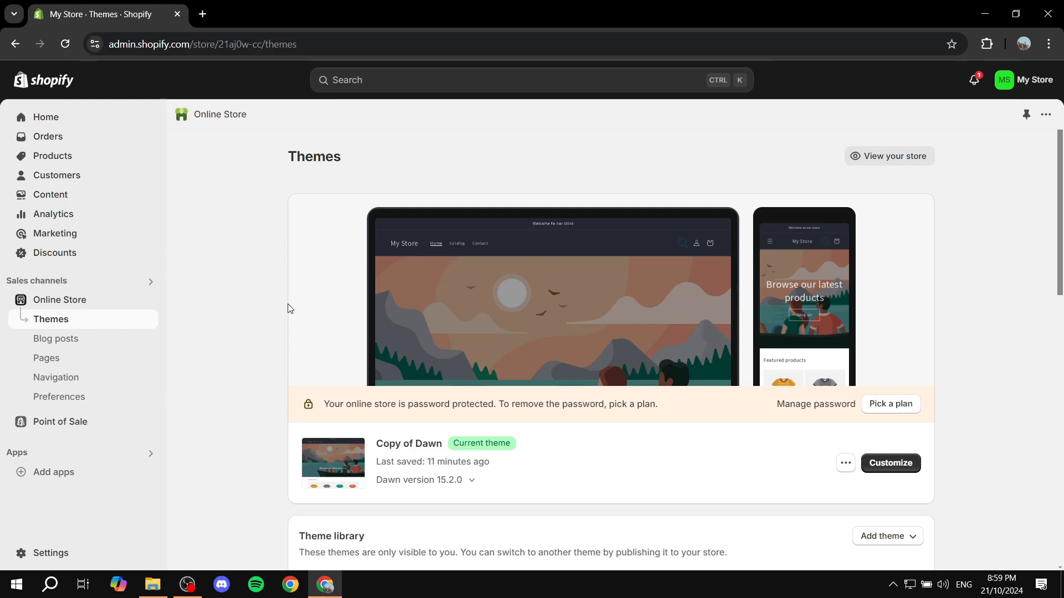
{"action": "mouse_move", "coordinate": [70, 301]}
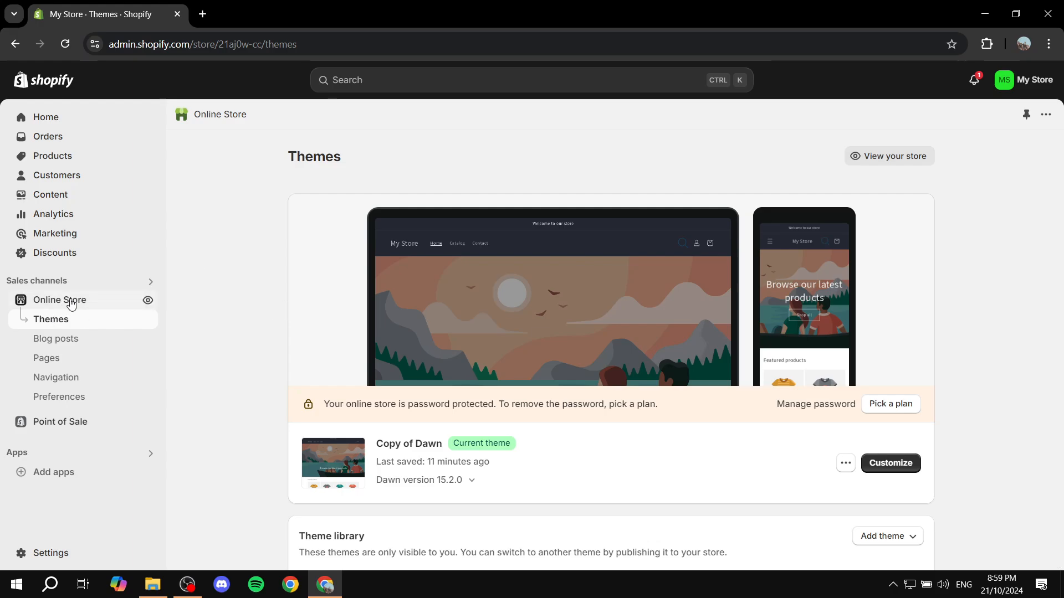
- View the live storefront, then launch Customize on the current Copy of Dawn theme
{"action": "left_click", "coordinate": [889, 155]}
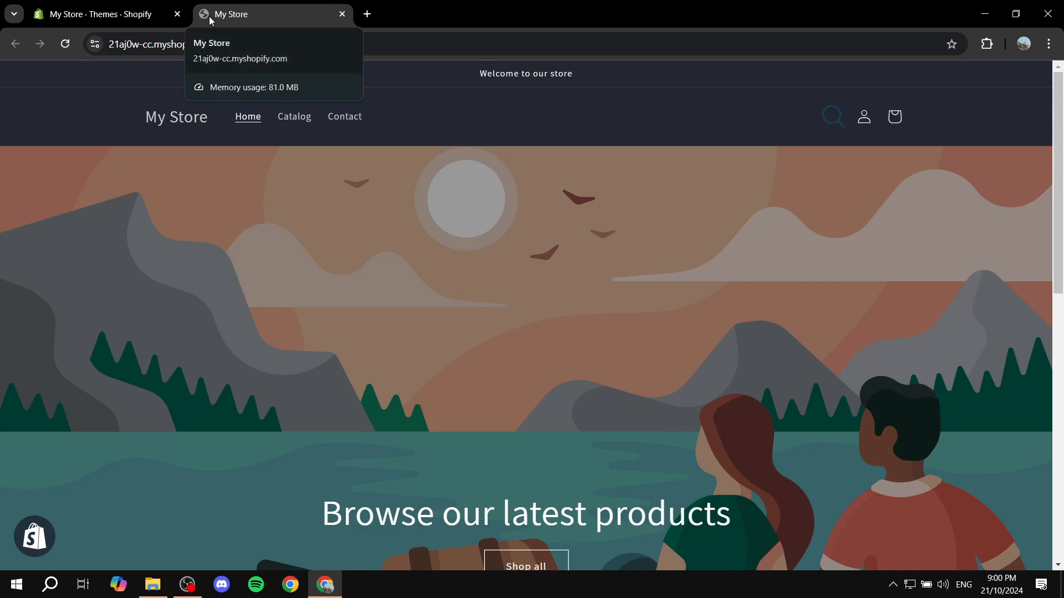
{"action": "mouse_move", "coordinate": [205, 31]}
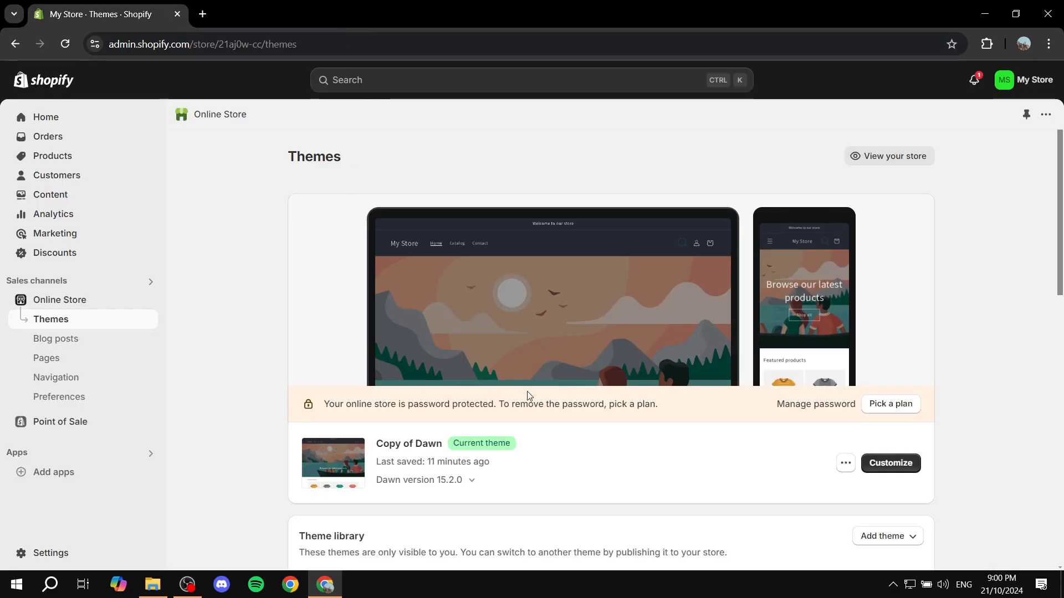
{"action": "left_click", "coordinate": [889, 462]}
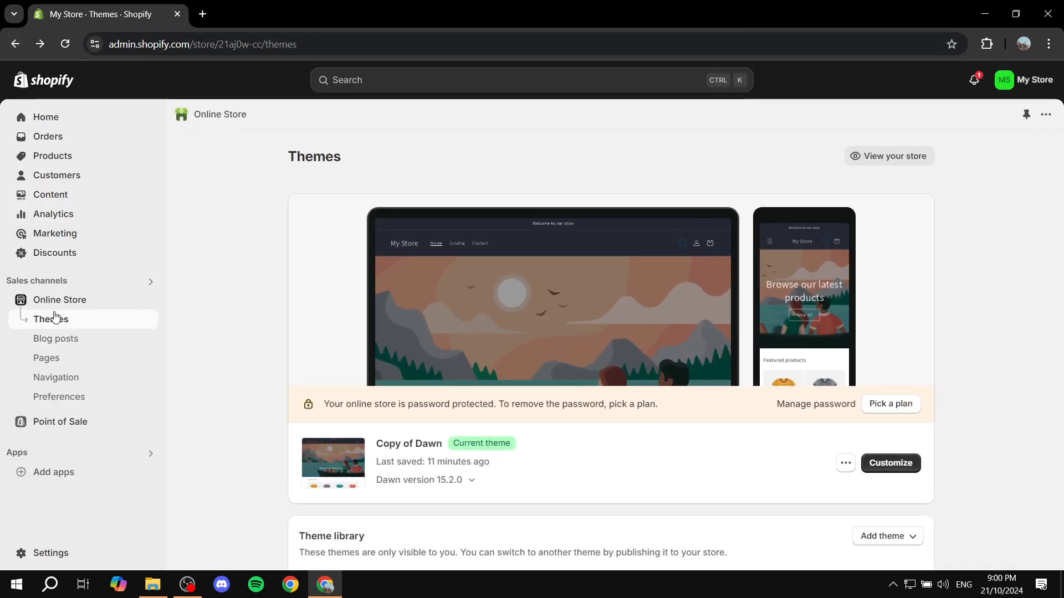
{"action": "left_click", "coordinate": [889, 463]}
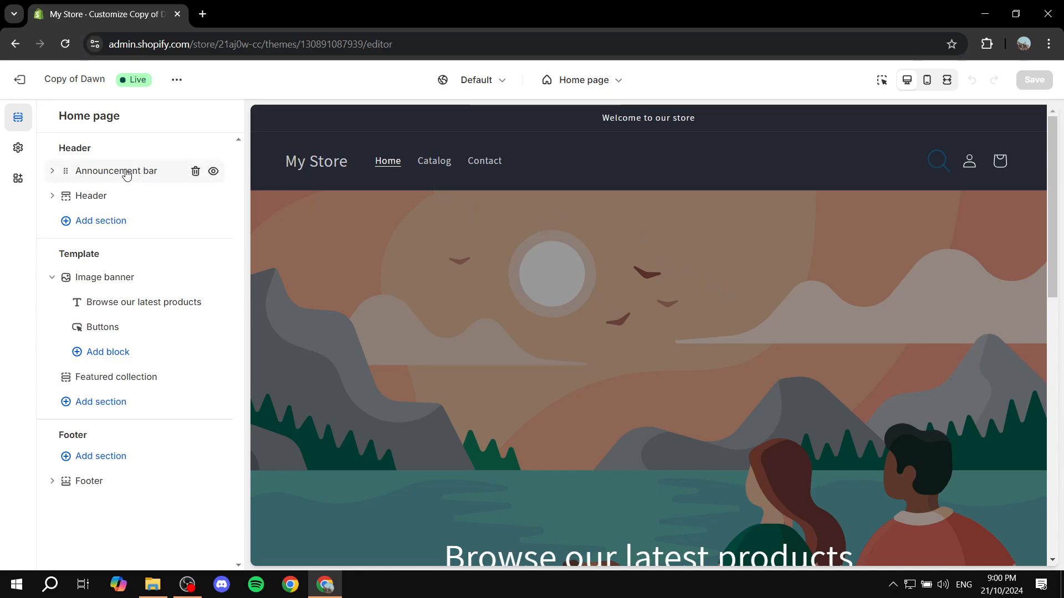
{"action": "mouse_move", "coordinate": [17, 148]}
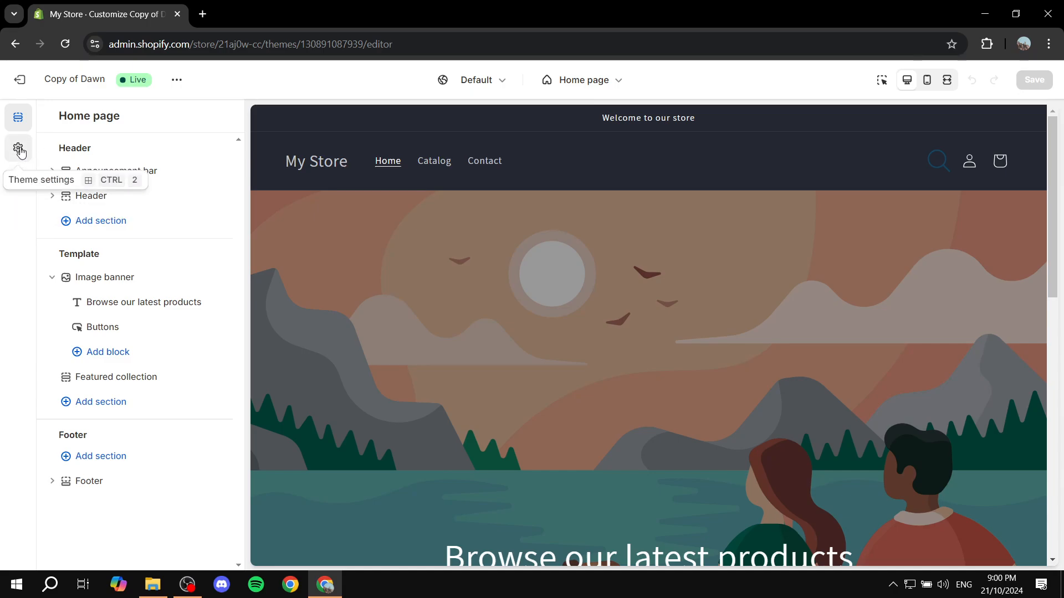
- Open Theme settings and expand the Logo group to reveal the Favicon image option
{"action": "left_click", "coordinate": [19, 149]}
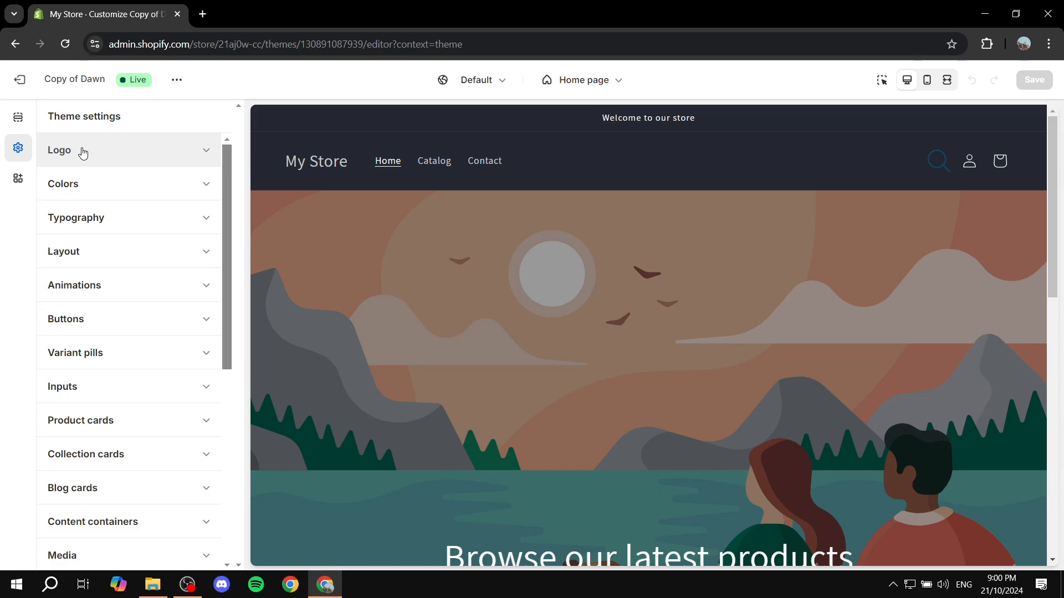
{"action": "mouse_move", "coordinate": [95, 148]}
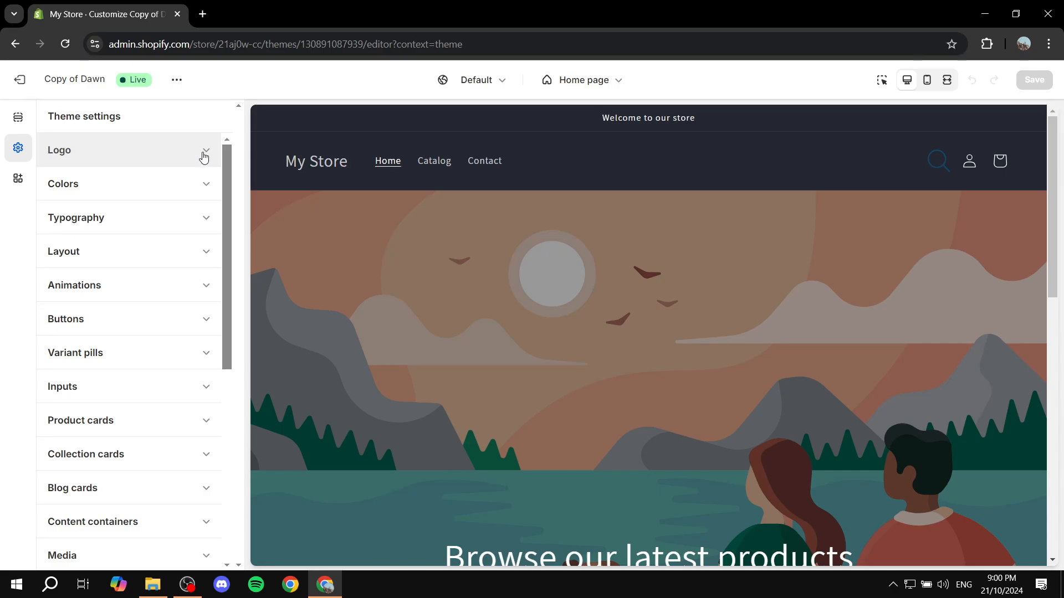
{"action": "left_click", "coordinate": [128, 150]}
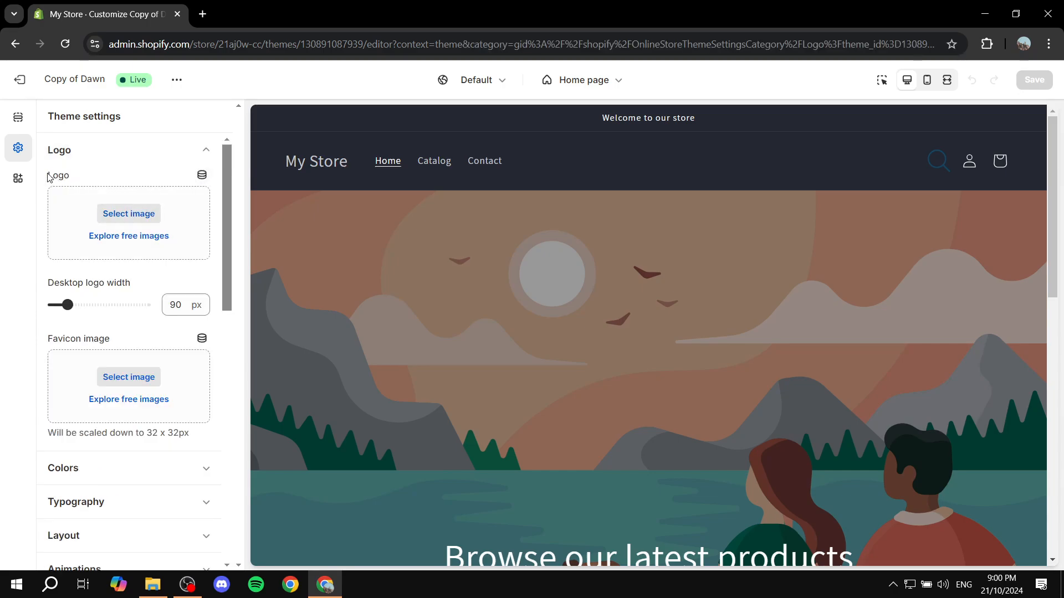
{"action": "mouse_move", "coordinate": [126, 199]}
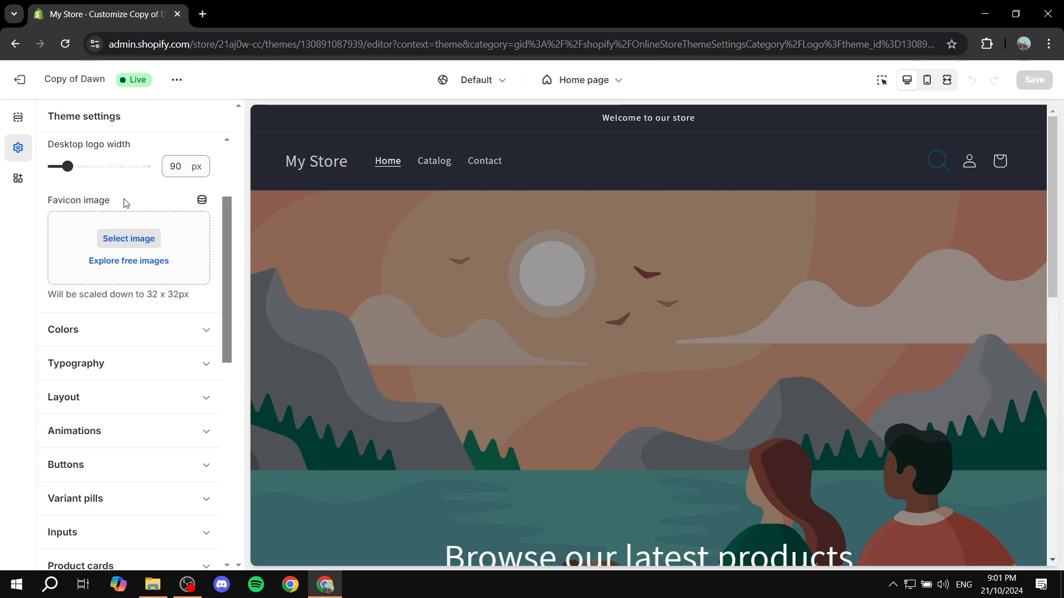
{"action": "mouse_move", "coordinate": [140, 199]}
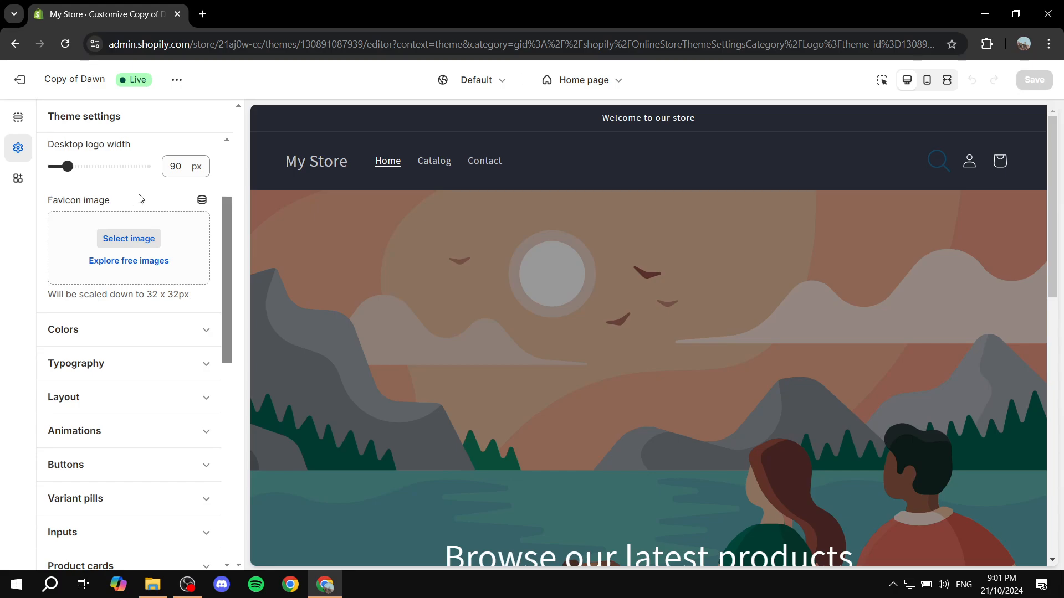
- Upload the Tutorial image from the Desktop and confirm it as the favicon
{"action": "left_click", "coordinate": [128, 238]}
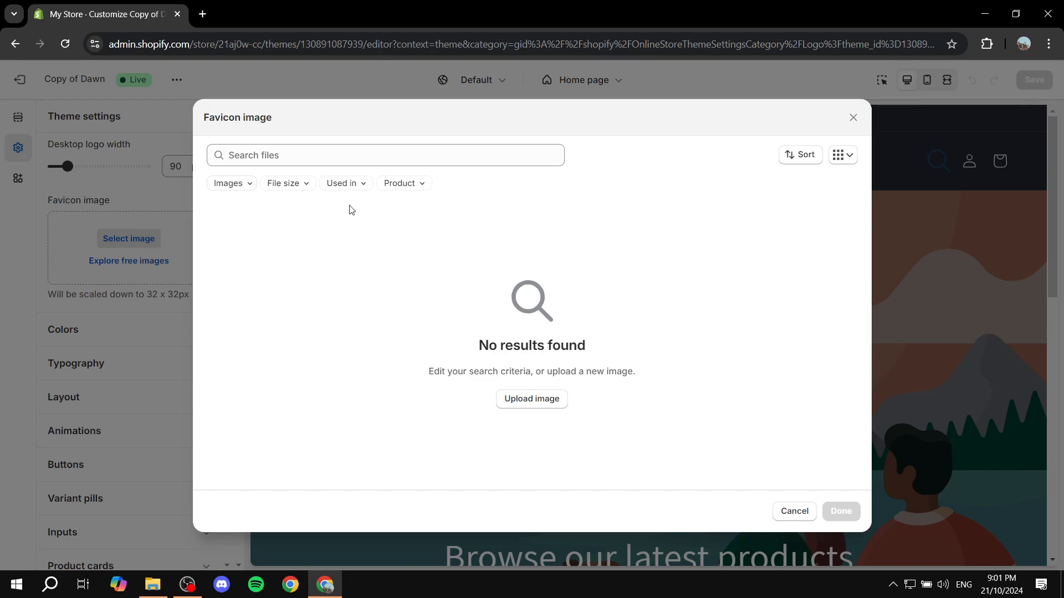
{"action": "left_click", "coordinate": [531, 399]}
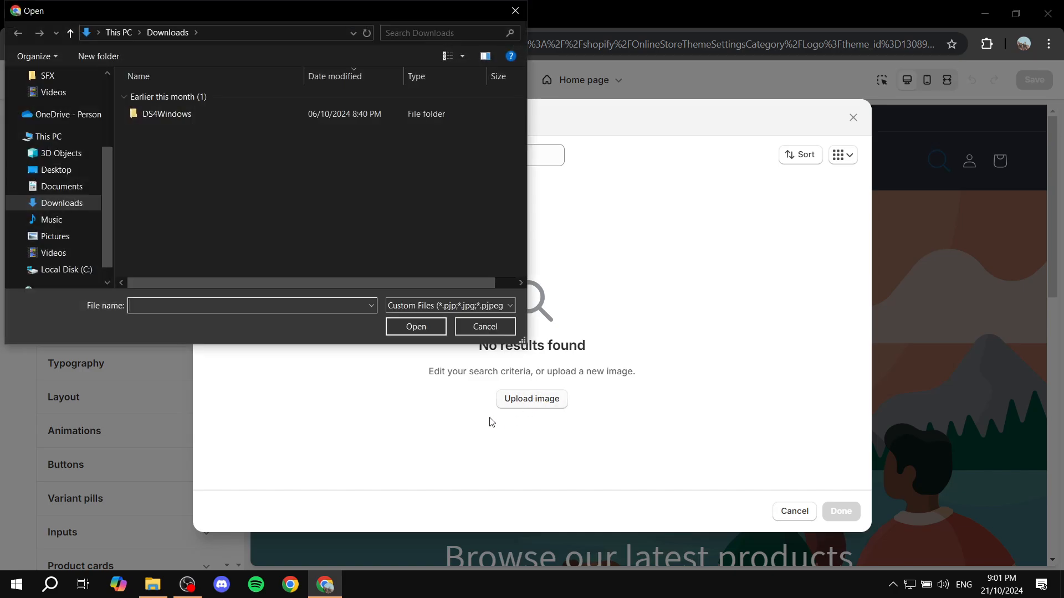
{"action": "left_click", "coordinate": [56, 170]}
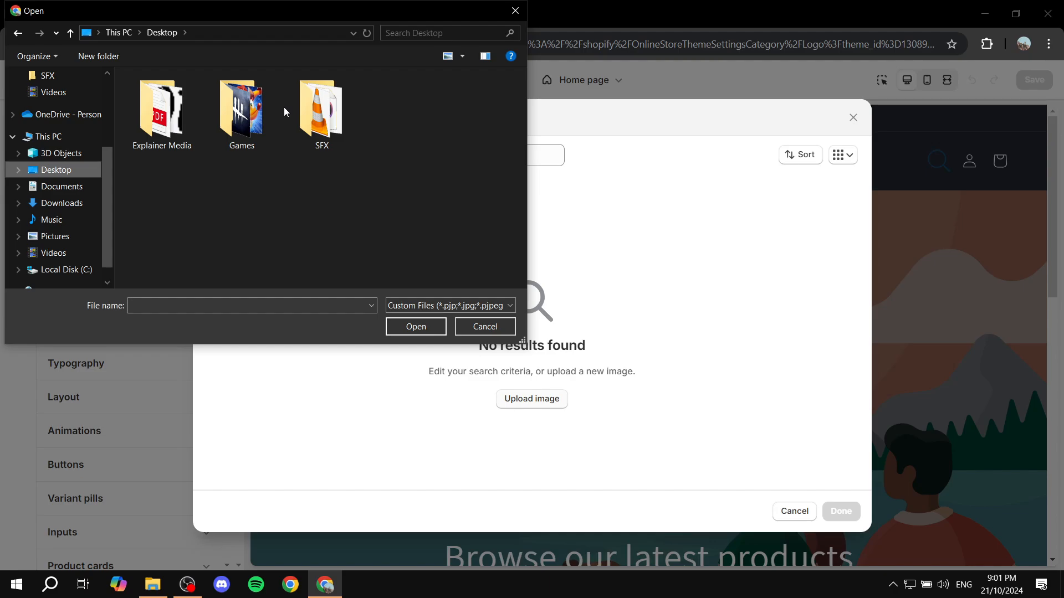
{"action": "double_click", "coordinate": [162, 106]}
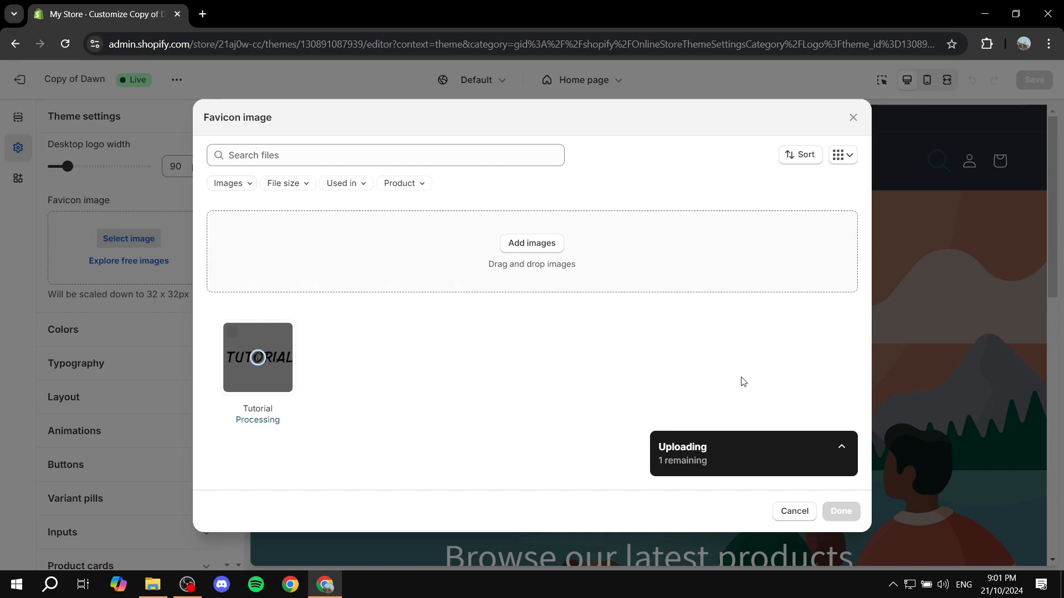
{"action": "mouse_move", "coordinate": [324, 409]}
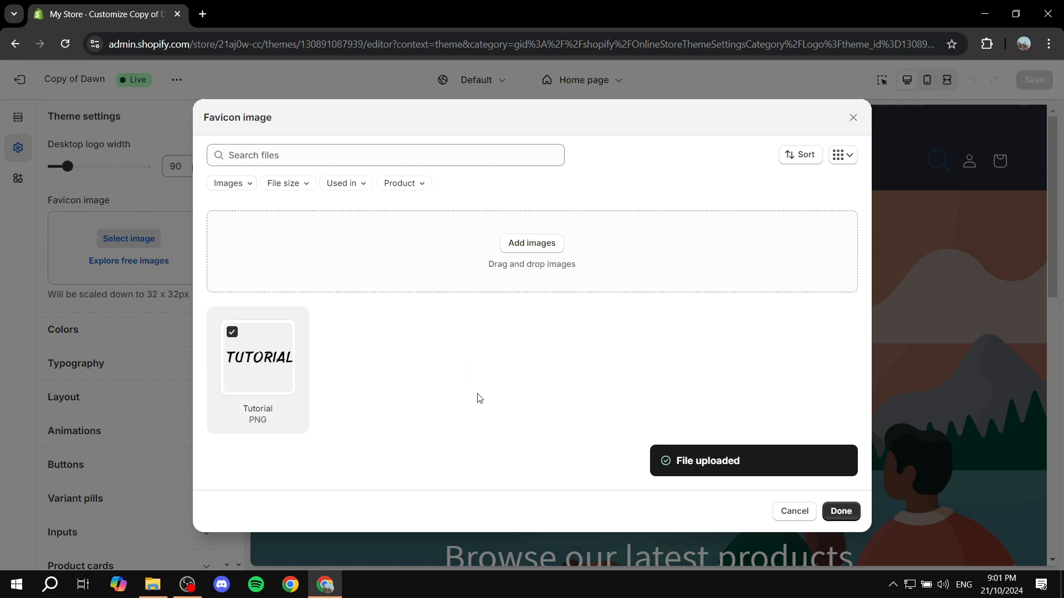
{"action": "left_click", "coordinate": [839, 511]}
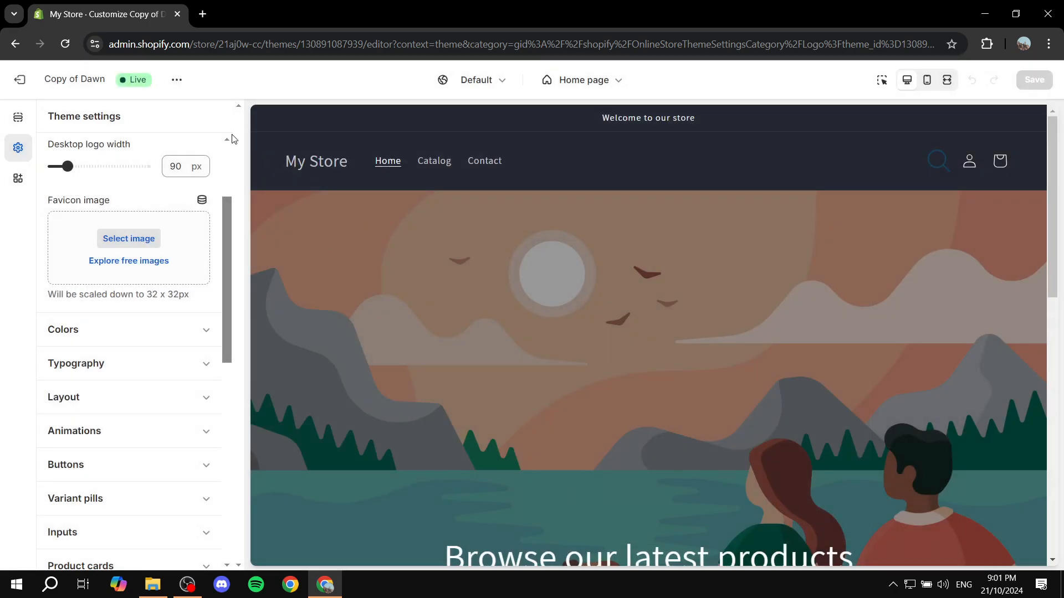
- Save the theme with the Tutorial favicon and exit the theme editor
{"action": "left_click", "coordinate": [128, 238]}
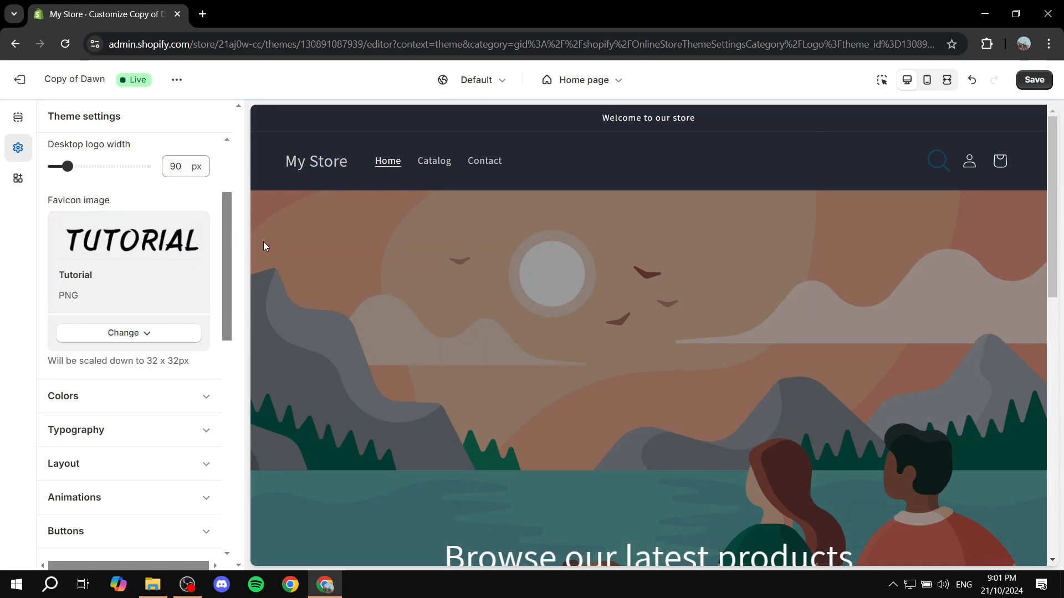
{"action": "left_click", "coordinate": [1034, 79]}
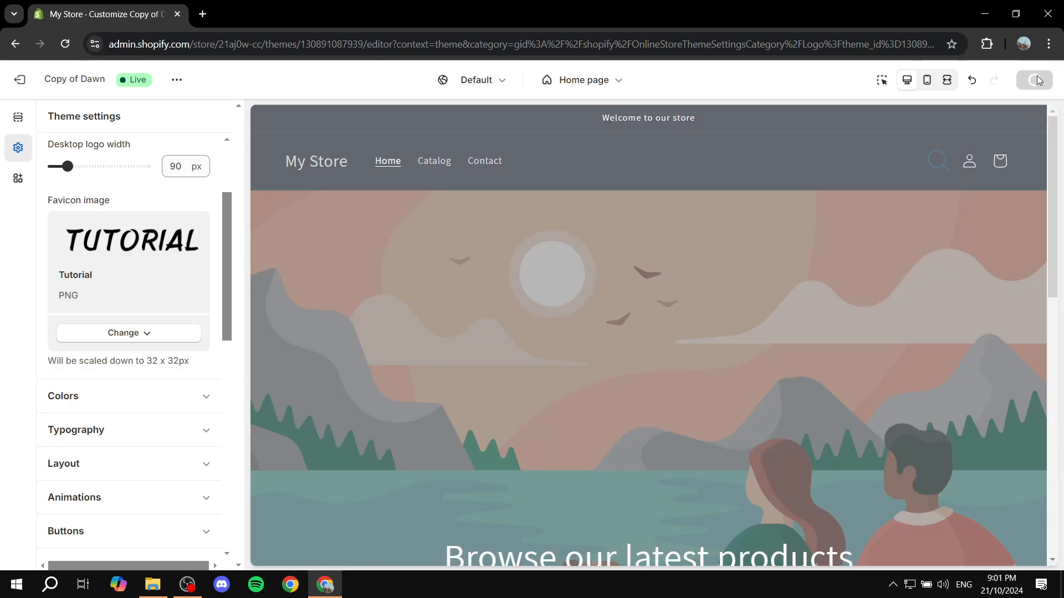
{"action": "left_click", "coordinate": [19, 79]}
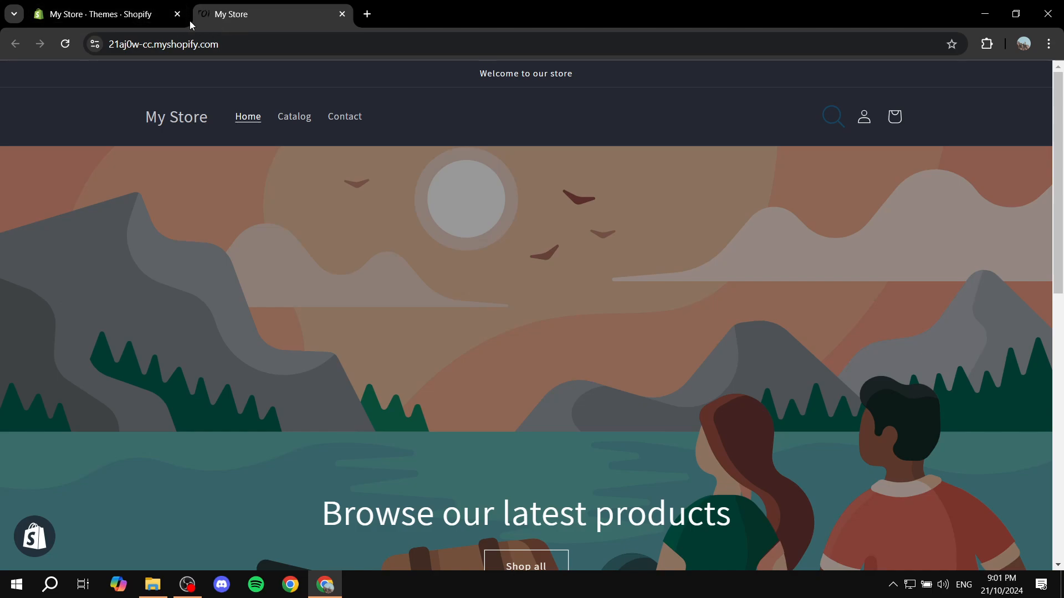
{"action": "mouse_move", "coordinate": [342, 16]}
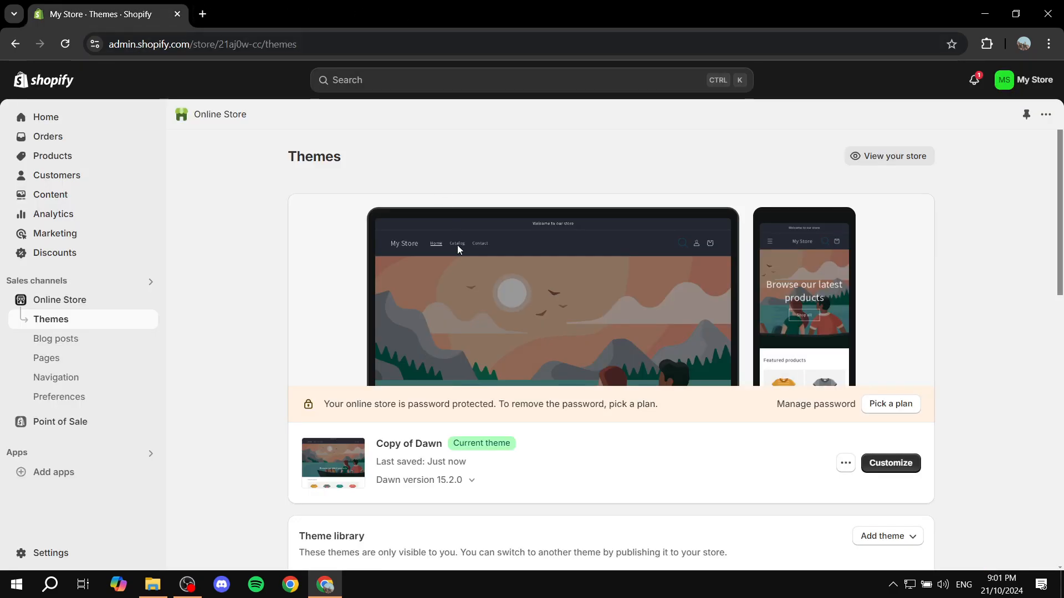
{"action": "mouse_move", "coordinate": [244, 217]}
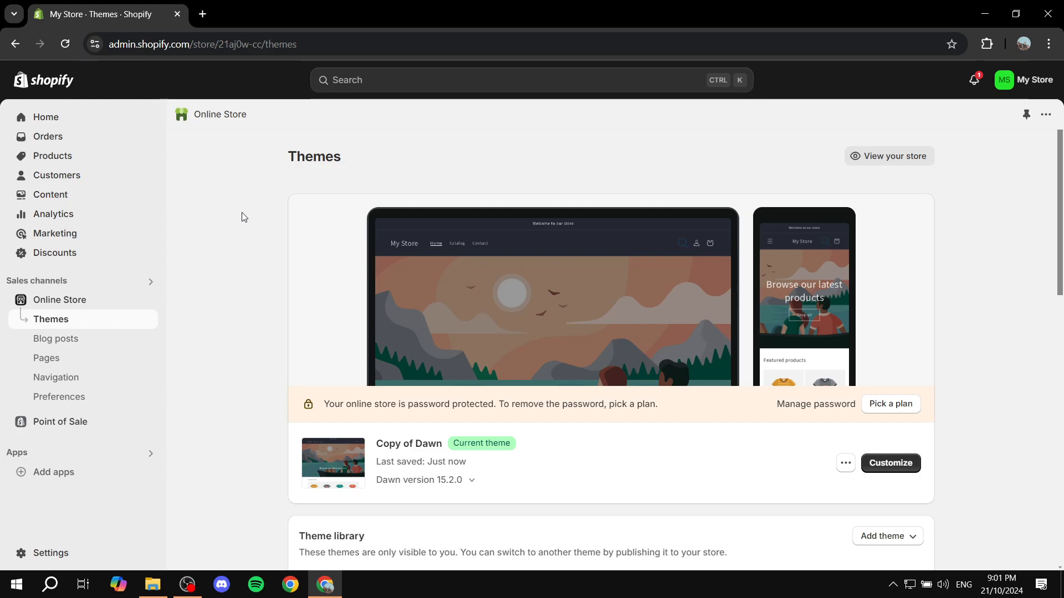
{"action": "mouse_move", "coordinate": [209, 33]}
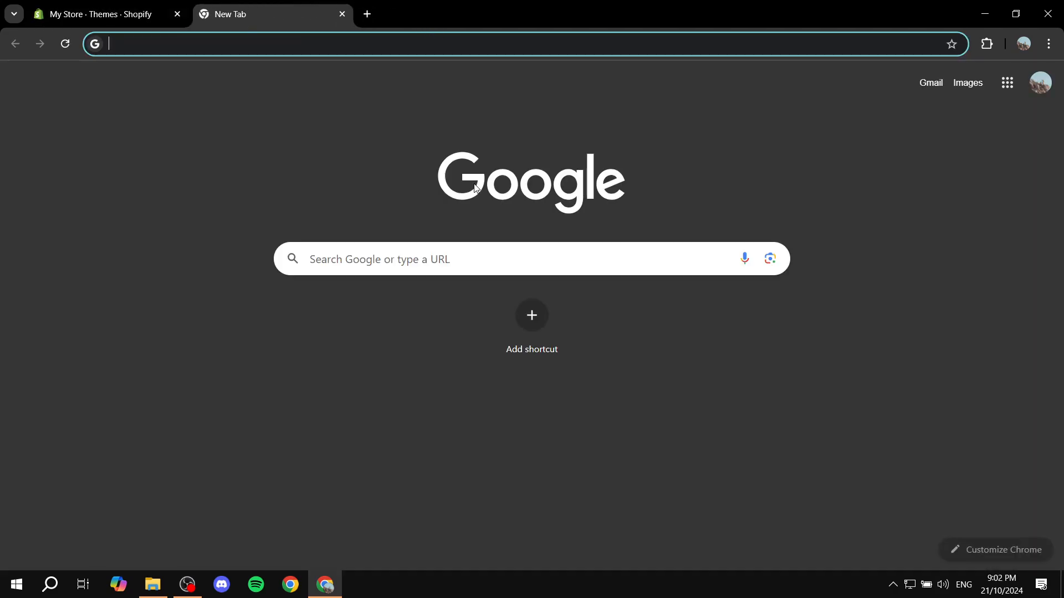
- Search for Favicon and open favicon.io's image-to-ICO converter
{"action": "type", "text": "Favicon"}
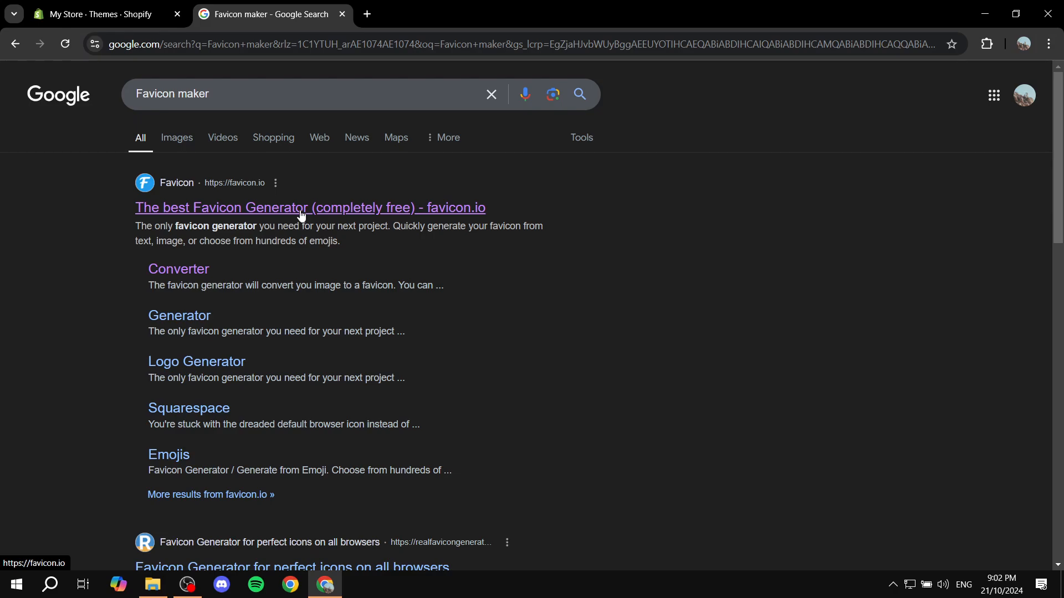
{"action": "left_click", "coordinate": [309, 208]}
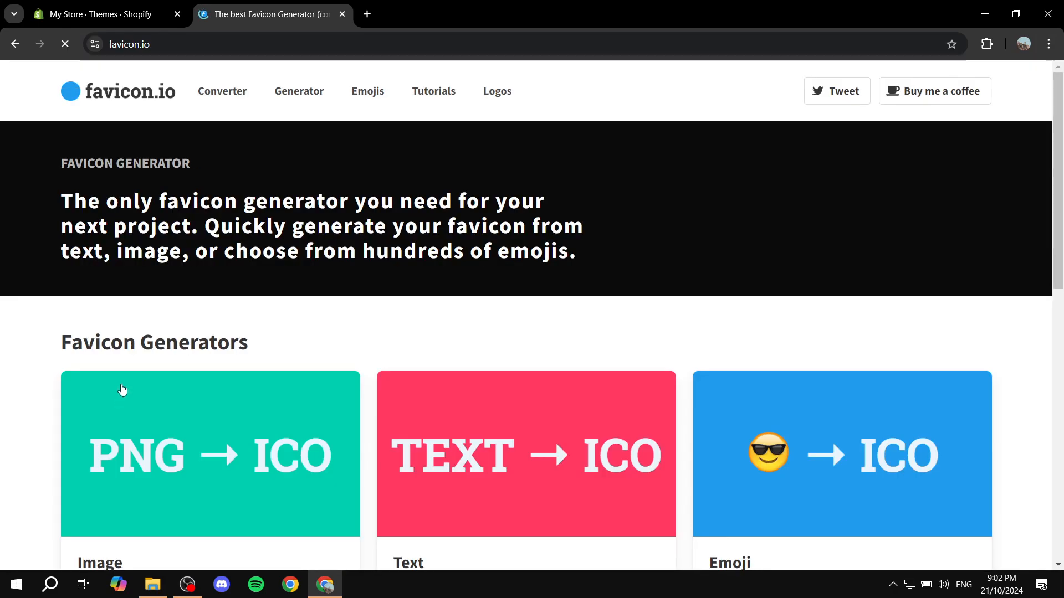
{"action": "scroll", "scroll_direction": "down", "scroll_amount": 3}
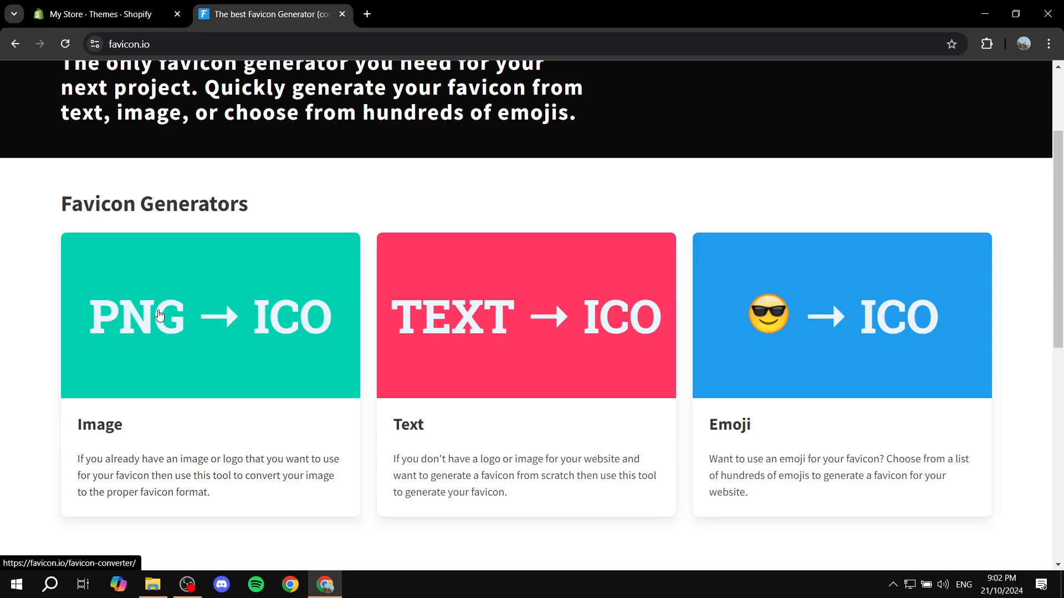
{"action": "mouse_move", "coordinate": [744, 373]}
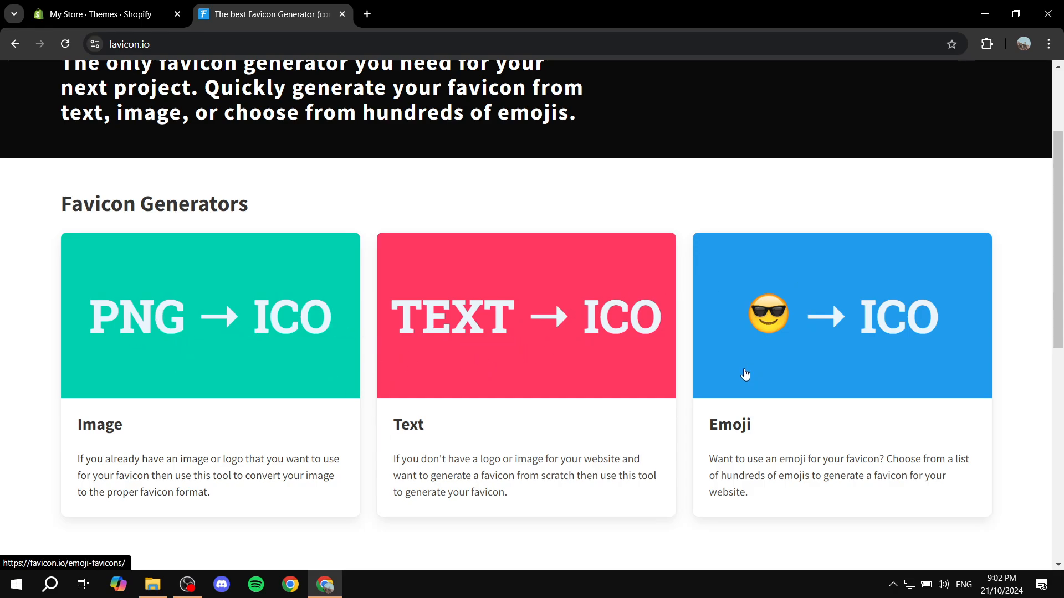
{"action": "scroll", "scroll_direction": "down", "scroll_amount": 3}
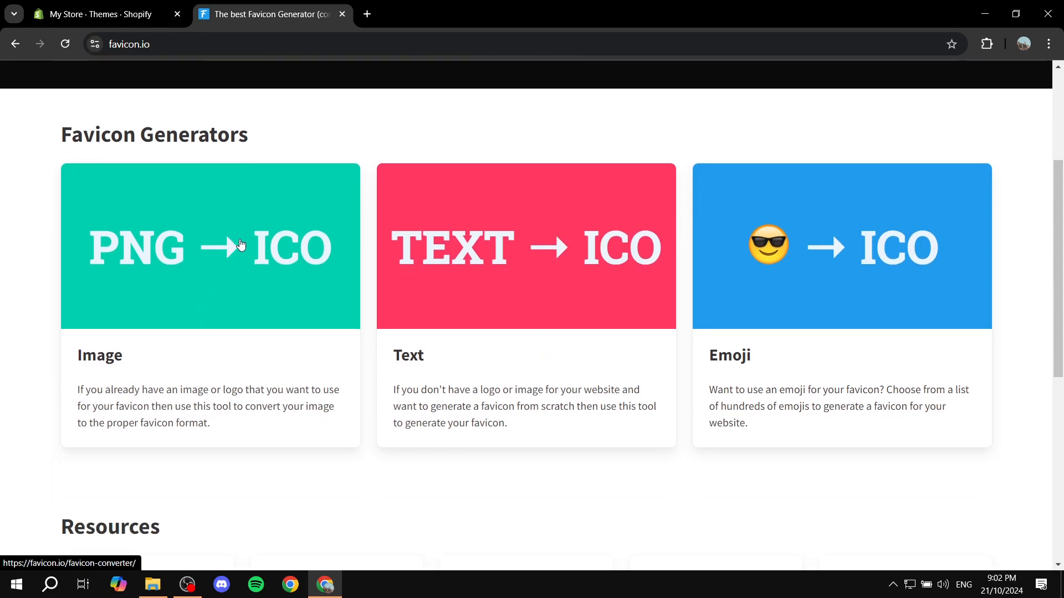
{"action": "left_click", "coordinate": [210, 245]}
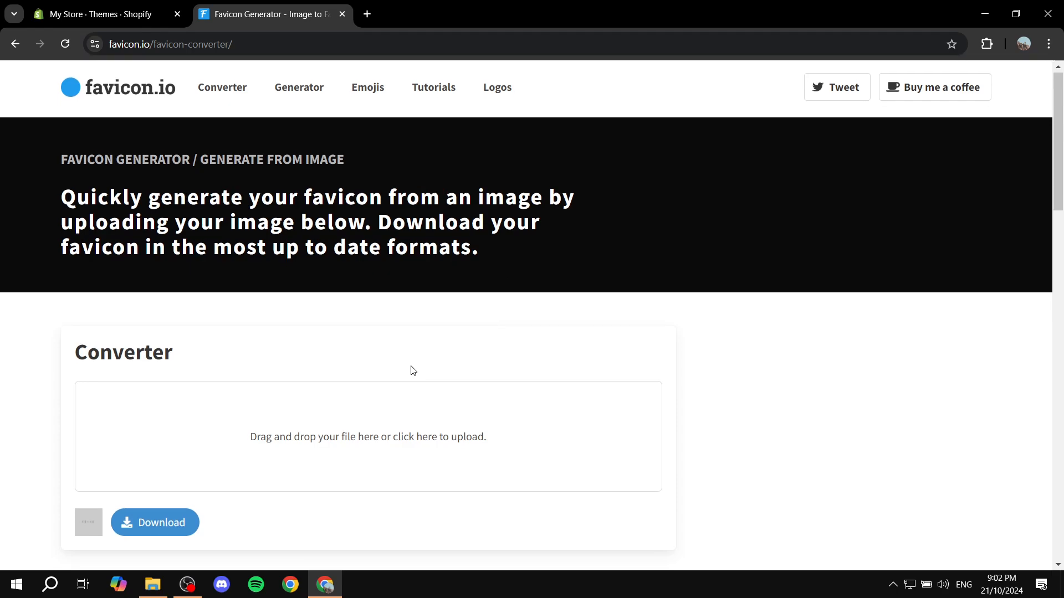
- Upload Tutorial WBG.png to the converter and download the favicon package
{"action": "scroll", "scroll_direction": "down", "scroll_amount": 3}
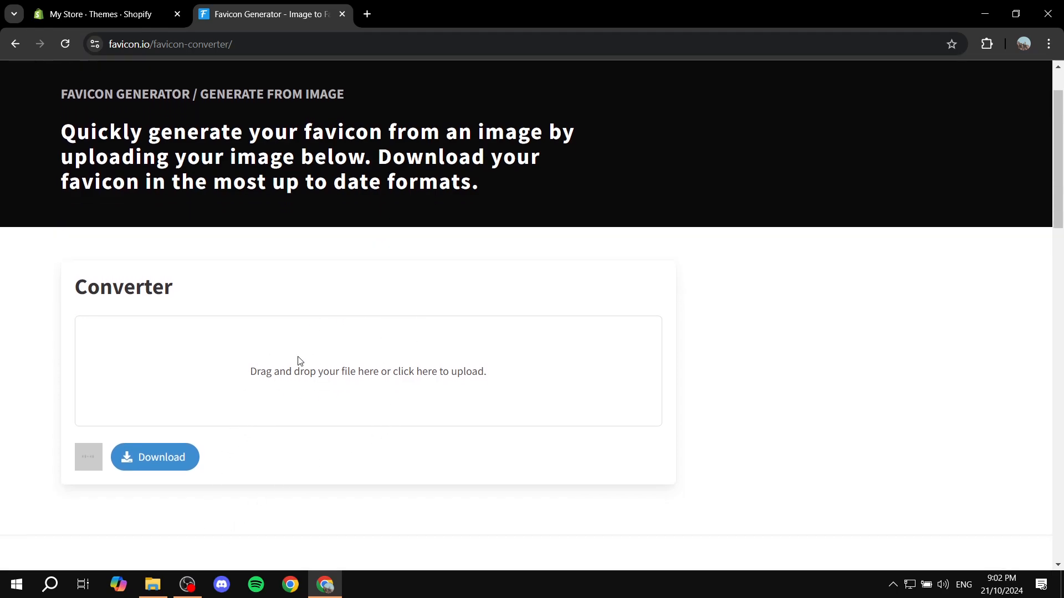
{"action": "left_click", "coordinate": [366, 371]}
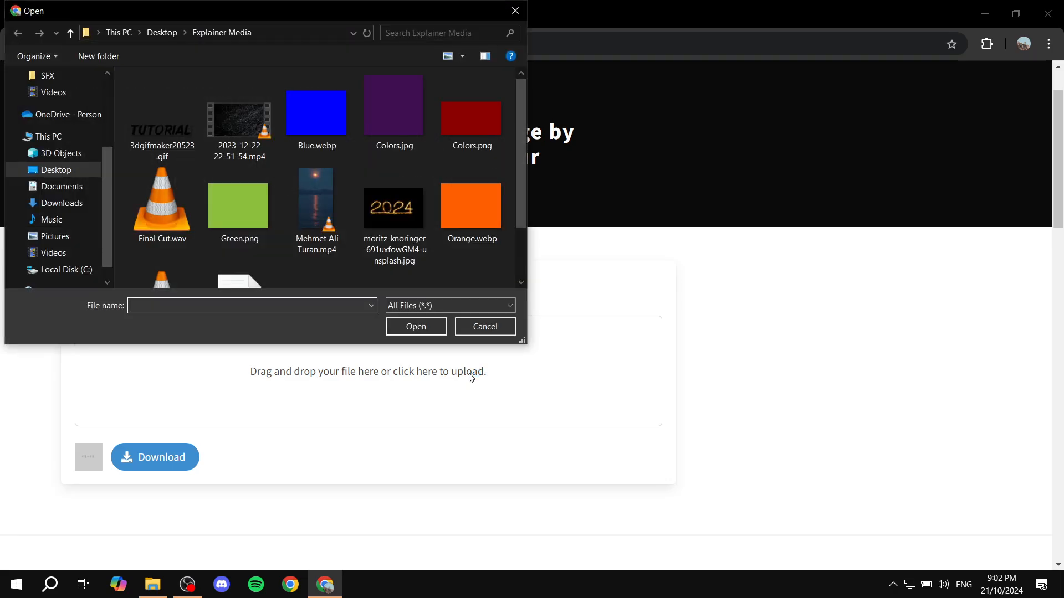
{"action": "scroll", "scroll_direction": "down", "scroll_amount": 3}
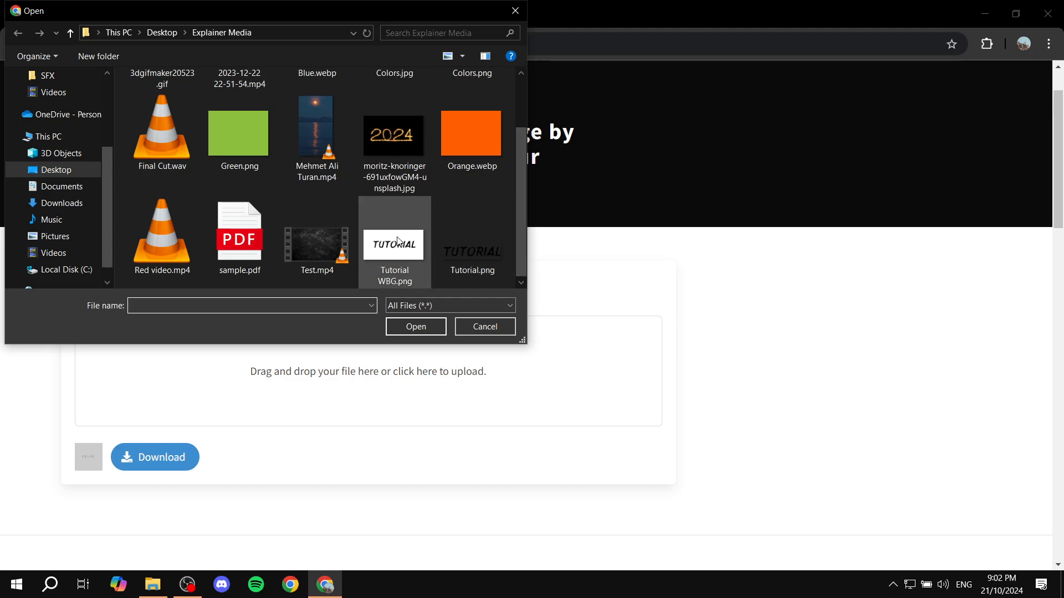
{"action": "left_click", "coordinate": [484, 326]}
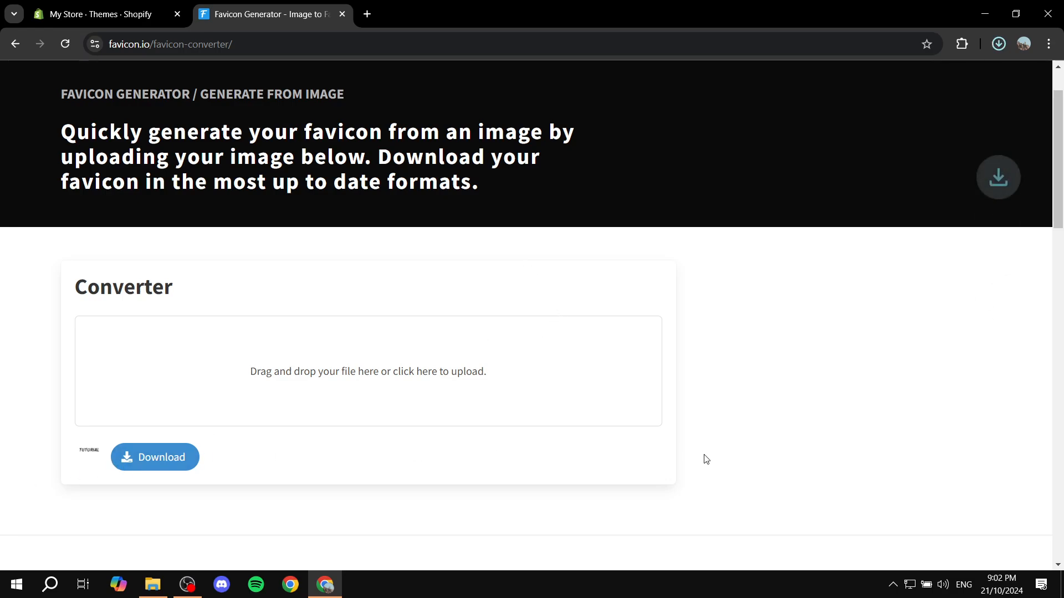
- Extract favicon_io.zip into the Favicon folder and switch back to Chrome
{"action": "left_click", "coordinate": [155, 457]}
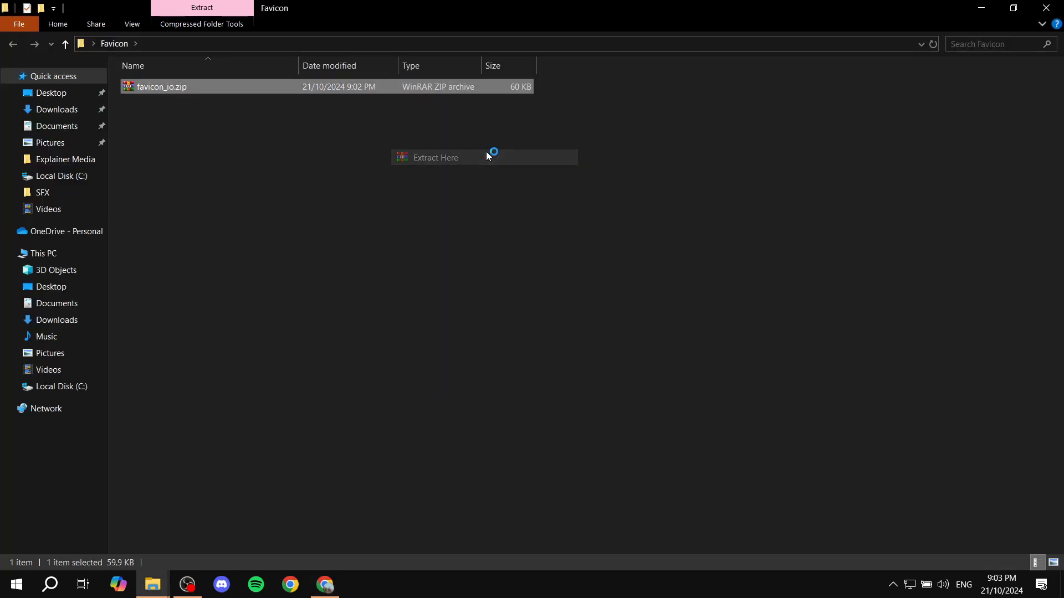
{"action": "left_click", "coordinate": [434, 158]}
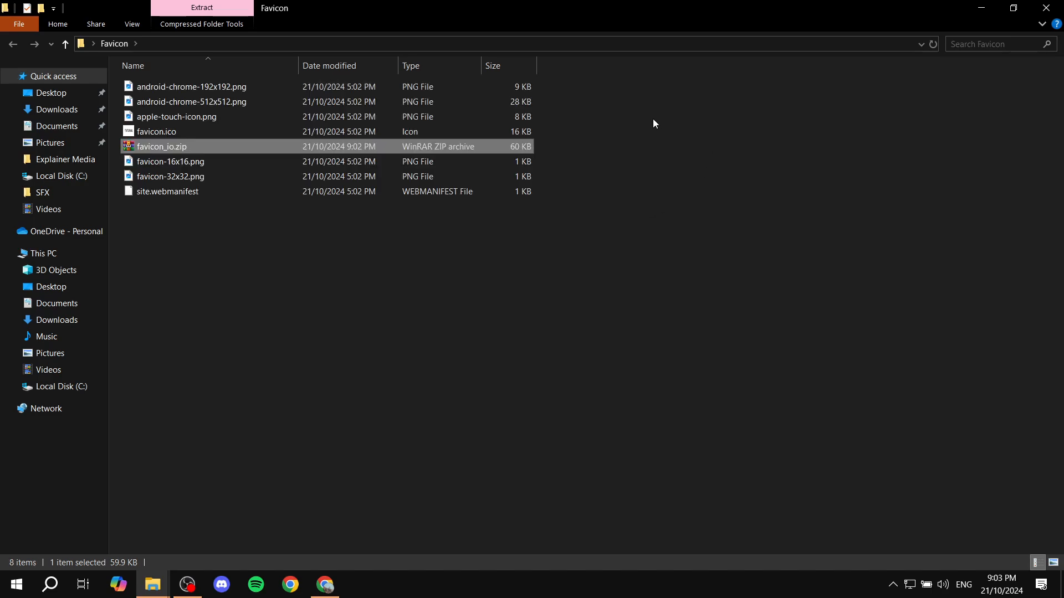
{"action": "left_click", "coordinate": [169, 162]}
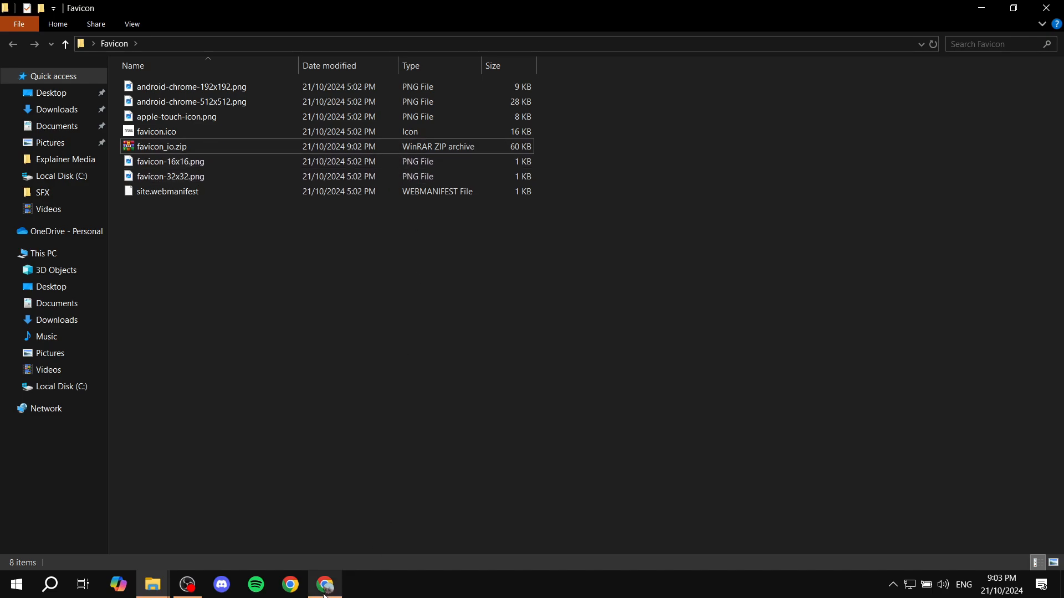
{"action": "left_click", "coordinate": [325, 583]}
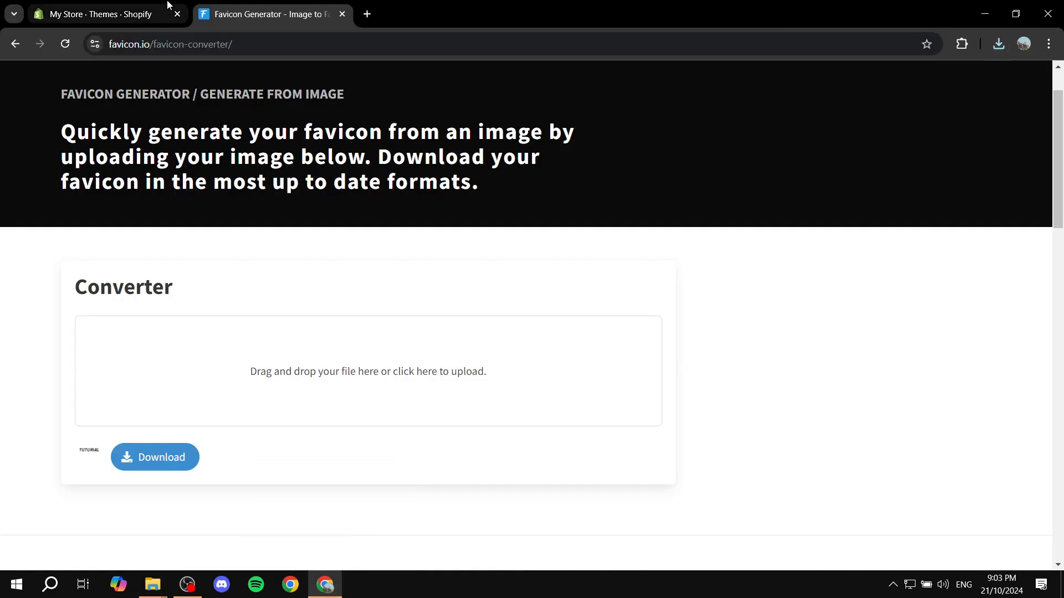
- In the Shopify tab, expand Theme settings > Logo and pick Favicon image from library
{"action": "left_click", "coordinate": [102, 13]}
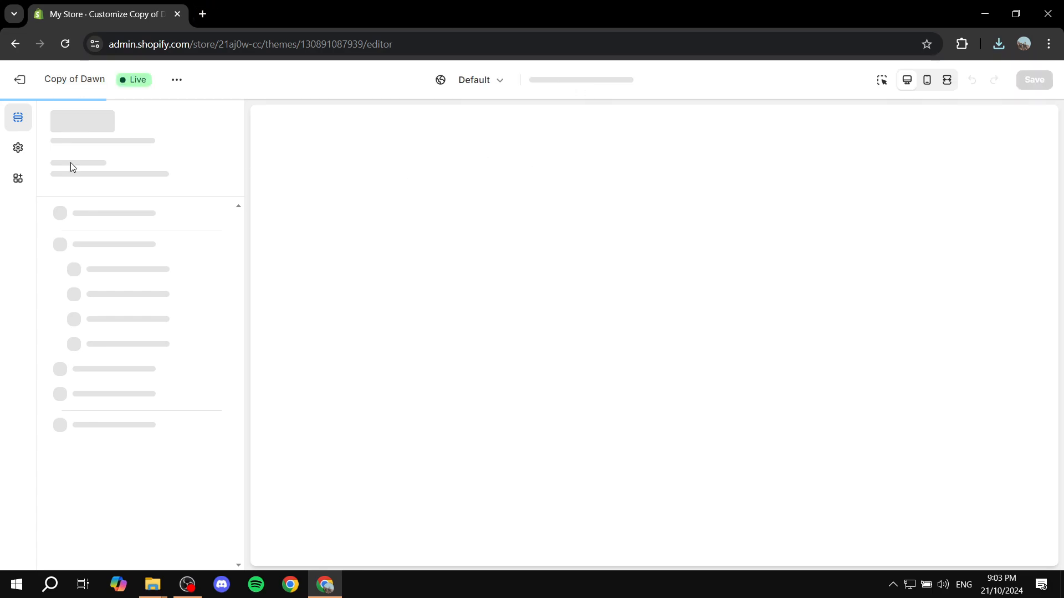
{"action": "left_click", "coordinate": [18, 148]}
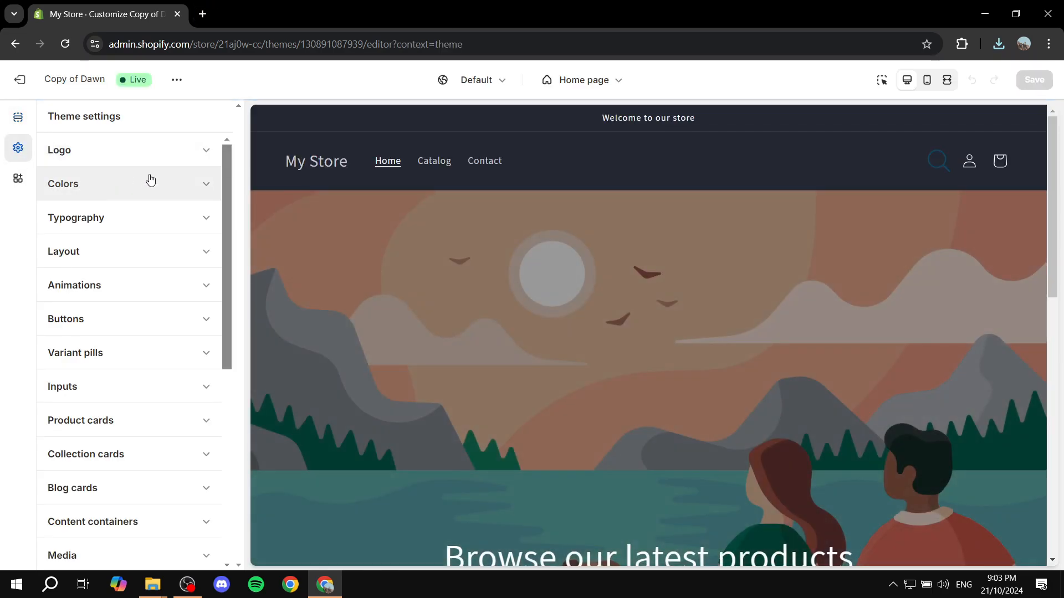
{"action": "left_click", "coordinate": [127, 150]}
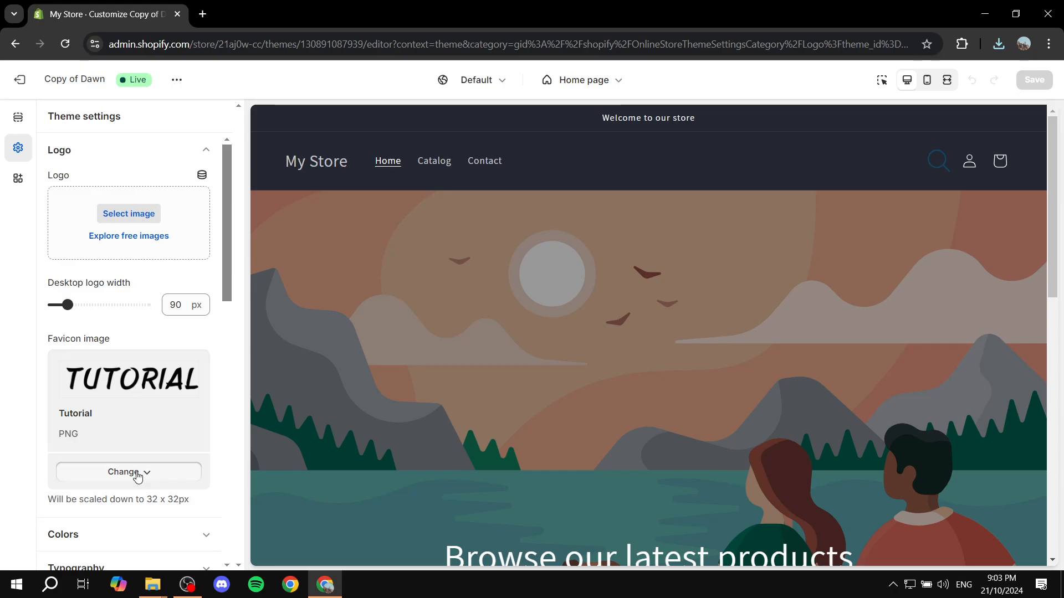
{"action": "left_click", "coordinate": [128, 471]}
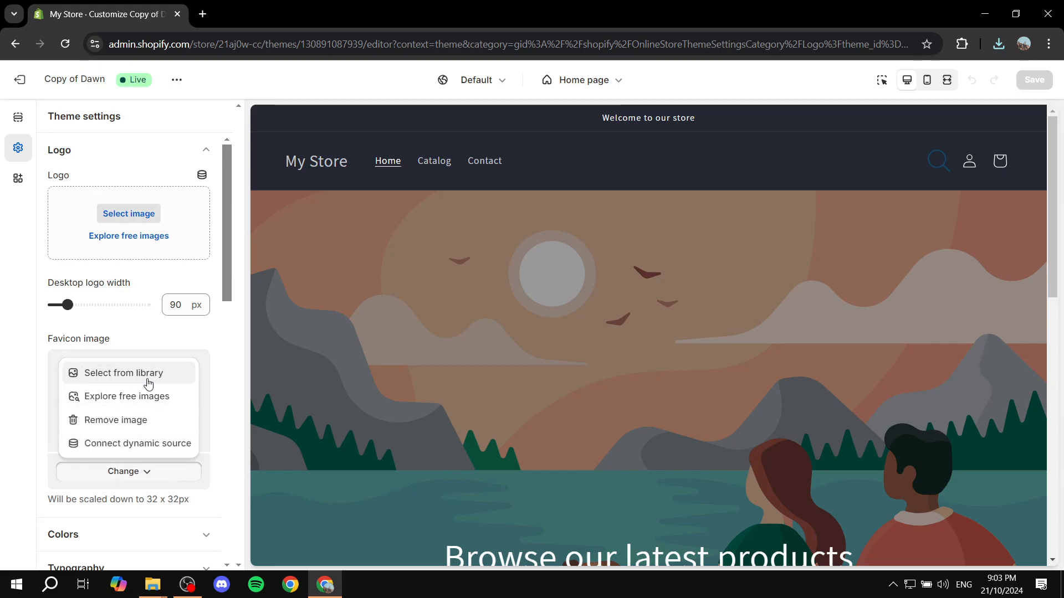
{"action": "left_click", "coordinate": [123, 373]}
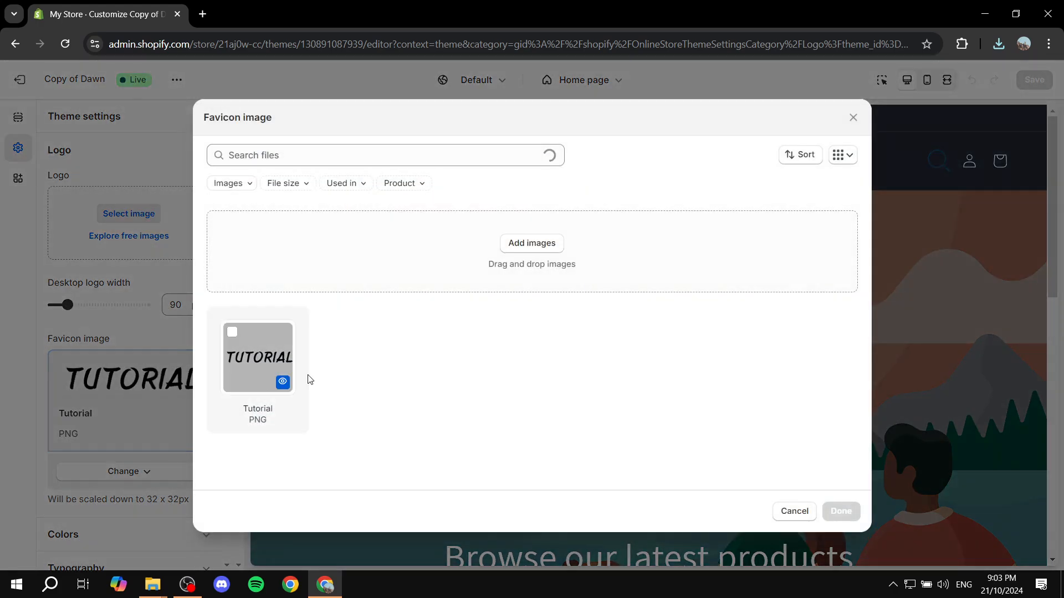
- Upload favicon-32x32.png as the favicon, save, exit and preview the live store
{"action": "left_click", "coordinate": [531, 243]}
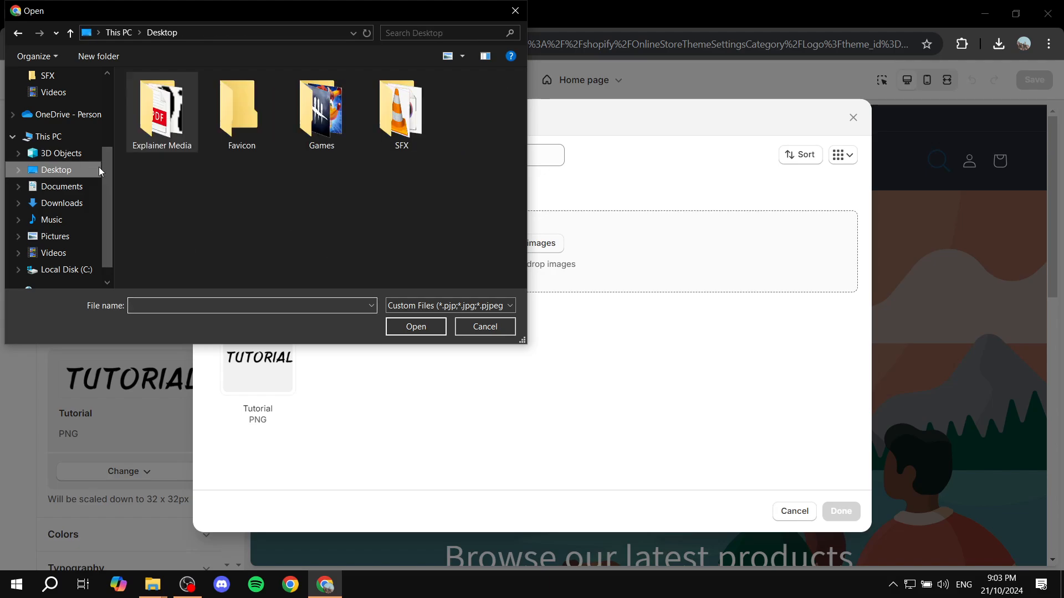
{"action": "double_click", "coordinate": [241, 109]}
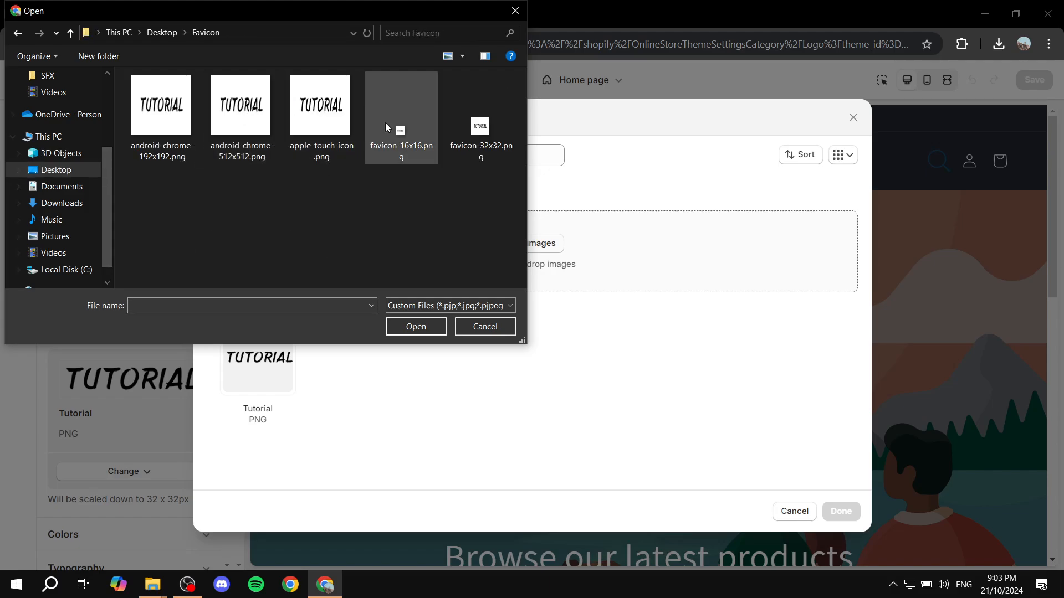
{"action": "left_click", "coordinate": [480, 117]}
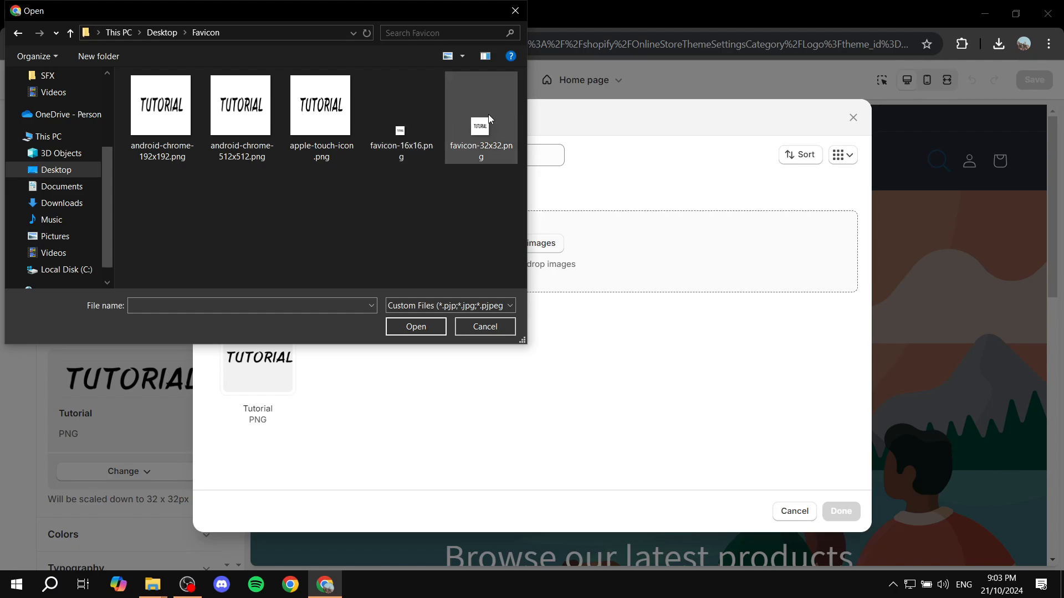
{"action": "mouse_move", "coordinate": [483, 126]}
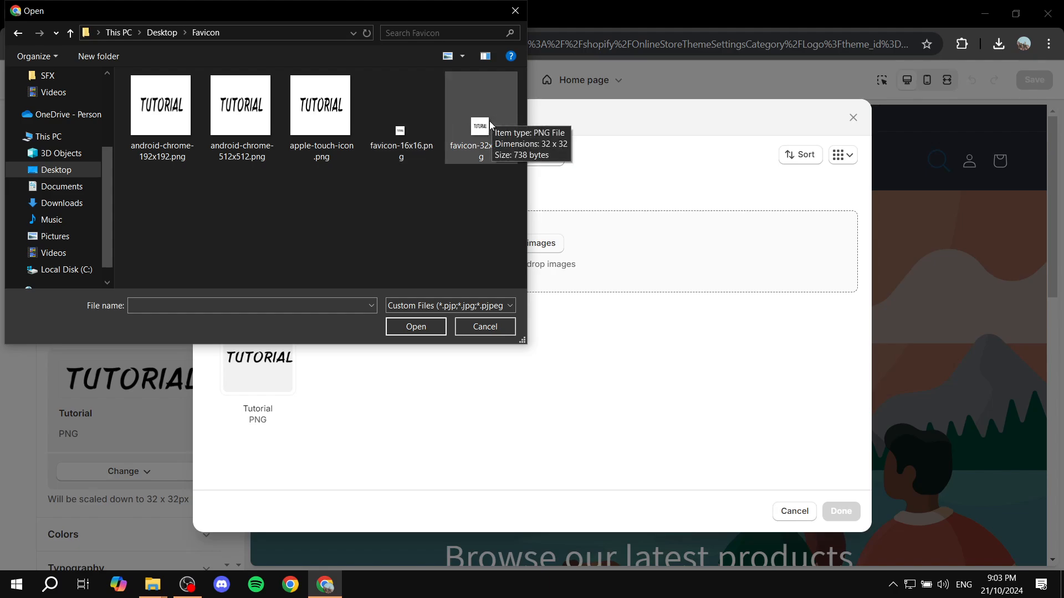
{"action": "left_click", "coordinate": [416, 326]}
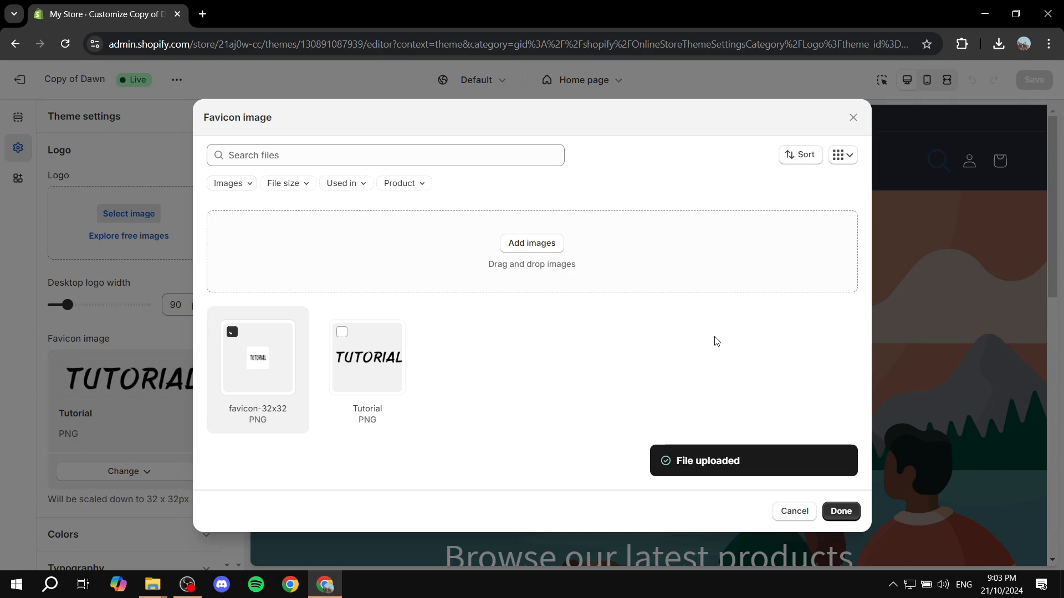
{"action": "left_click", "coordinate": [841, 514]}
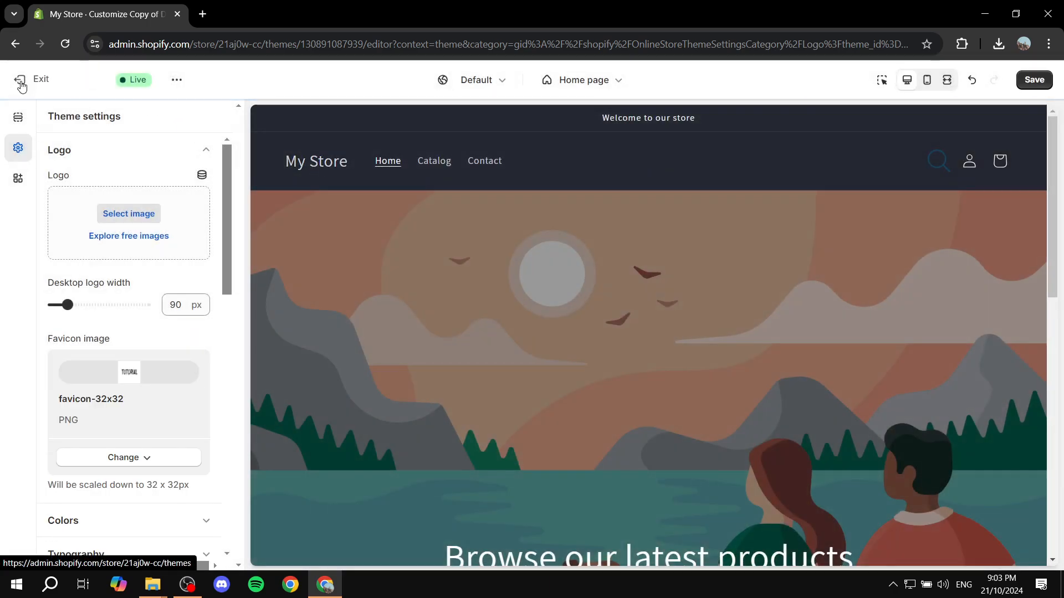
{"action": "left_click", "coordinate": [35, 80]}
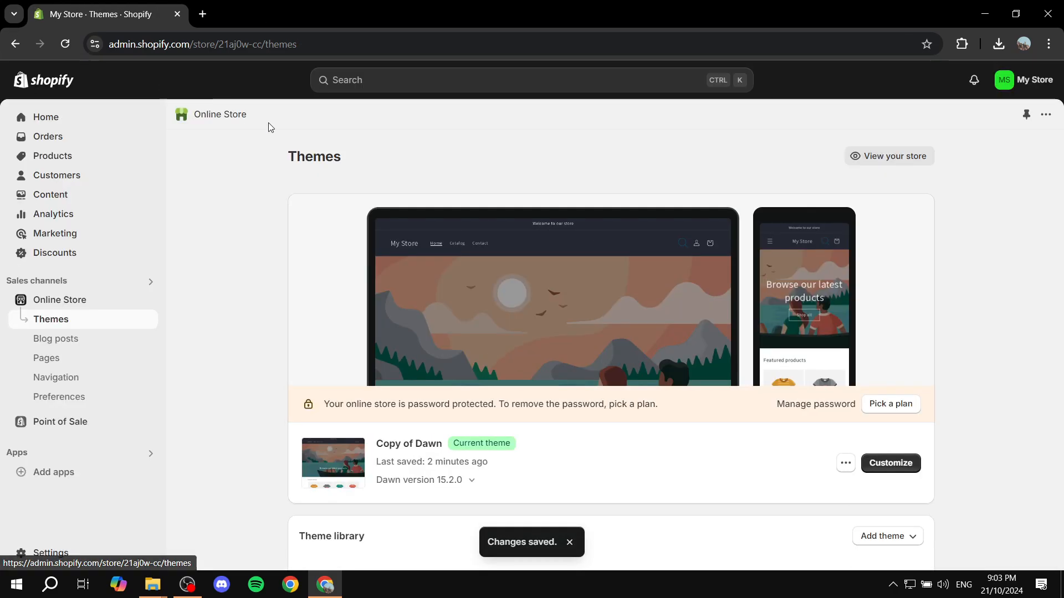
{"action": "left_click", "coordinate": [888, 156]}
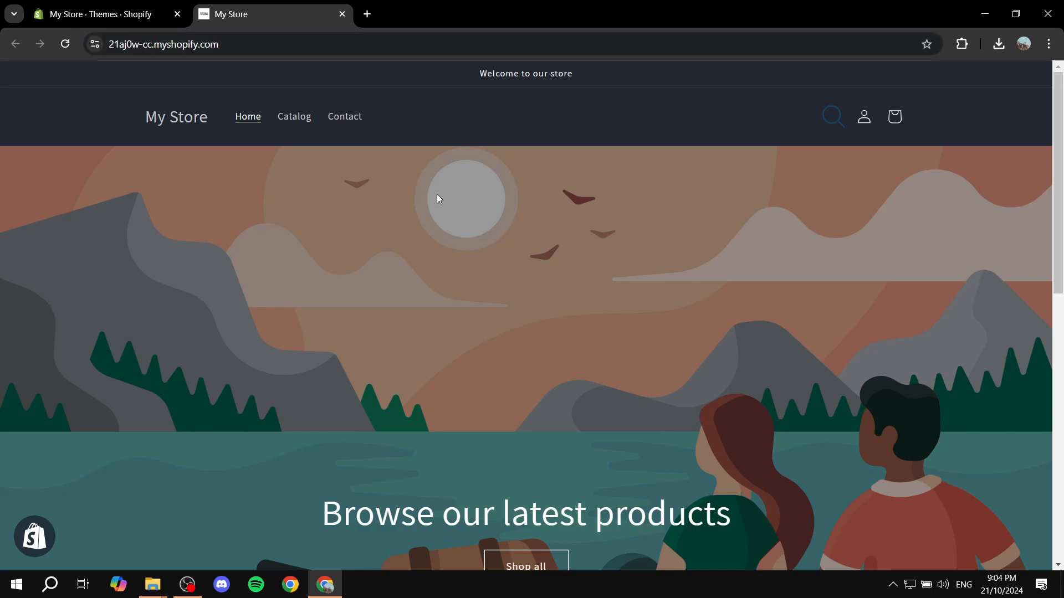
{"action": "mouse_move", "coordinate": [570, 285]}
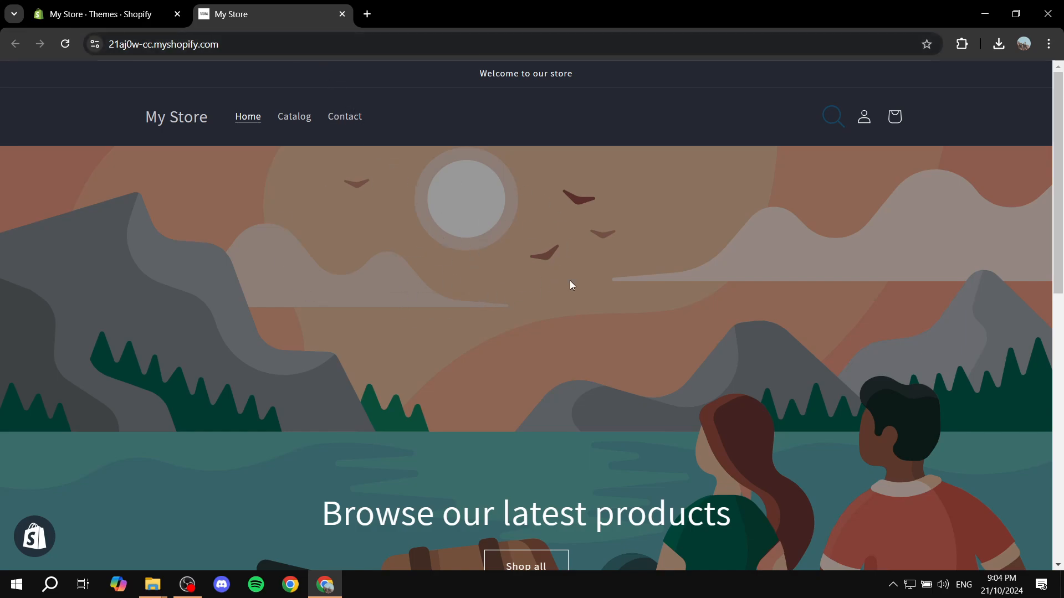
{"action": "mouse_move", "coordinate": [529, 270]}
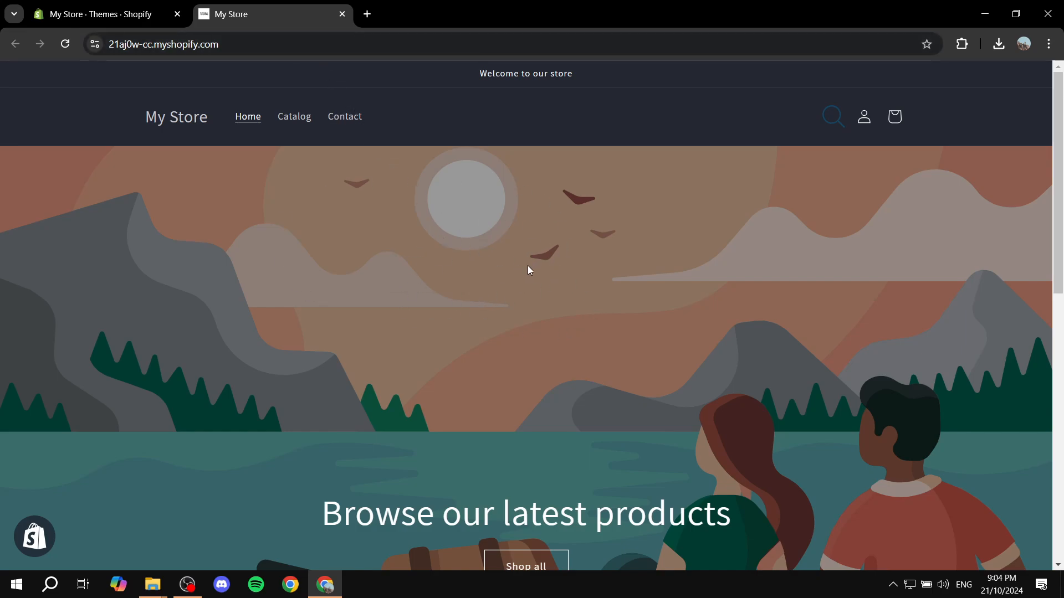